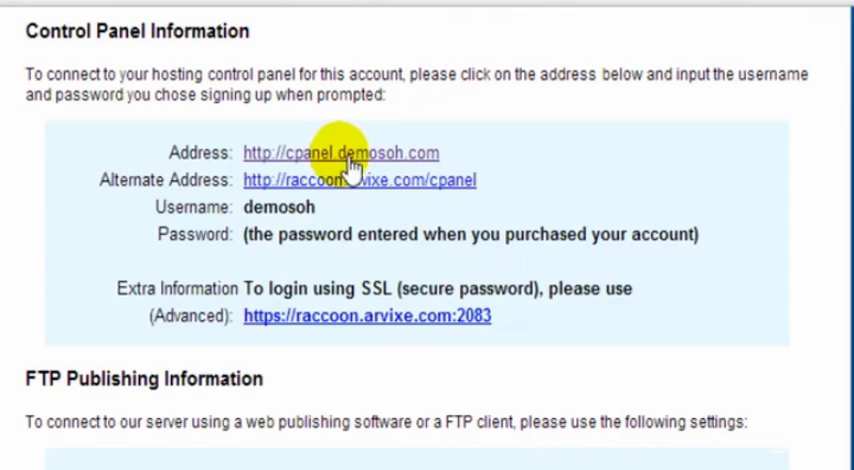
Step: Log in to the hosting account's cPanel and bring the Domains tools into view
click(338, 152)
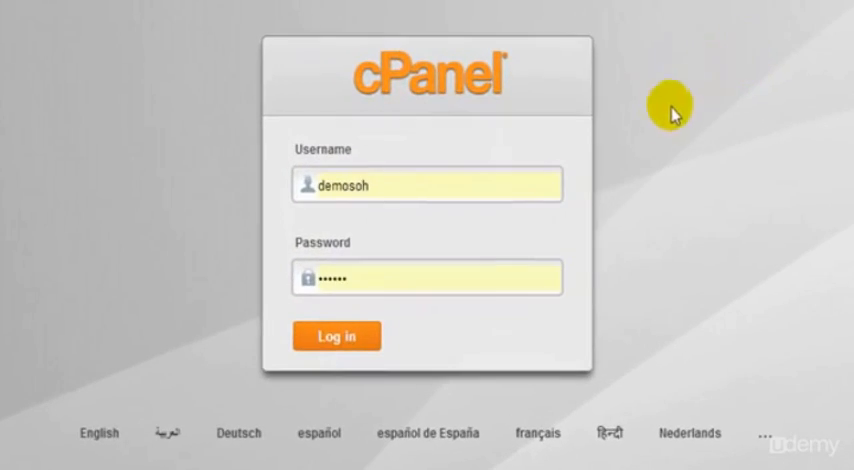
click(336, 336)
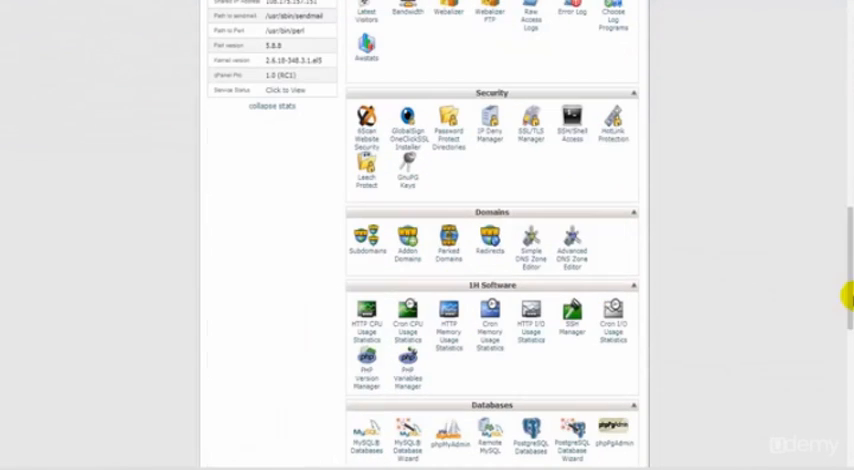
scroll(down, 3)
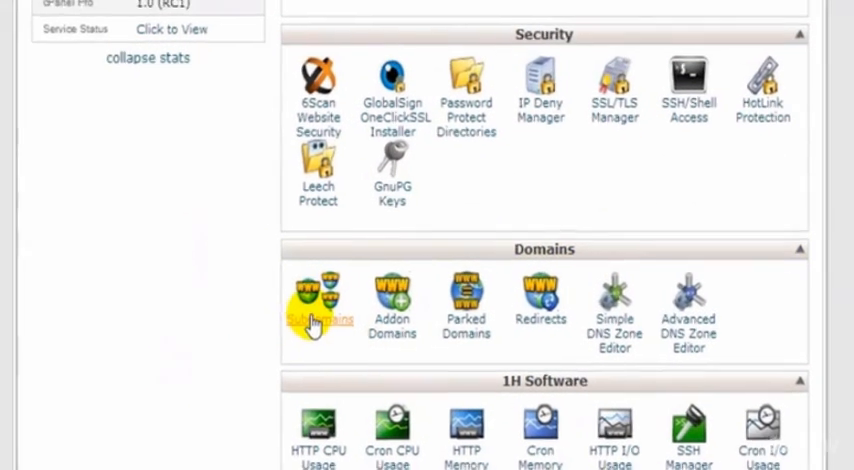
Step: Create subdomain 'demo' with document root public_html/demo
click(318, 296)
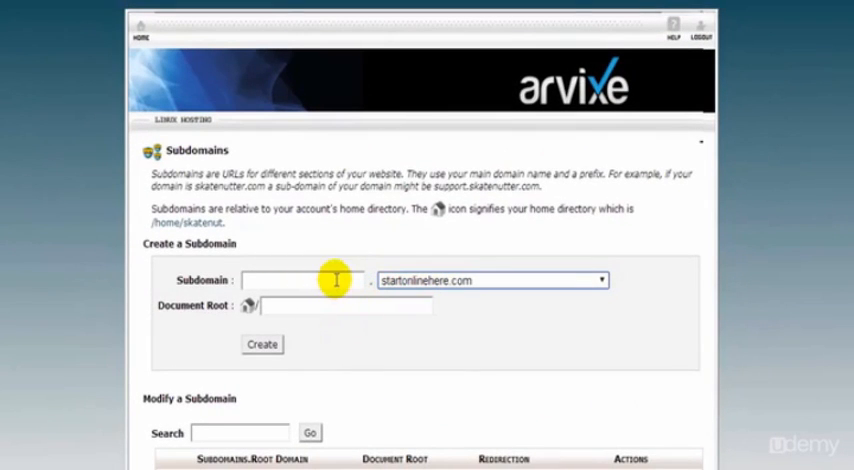
click(300, 280)
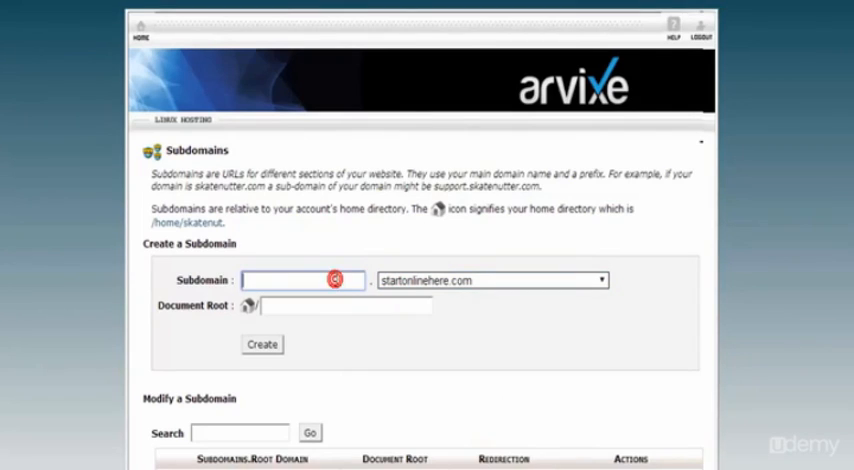
text(demo)
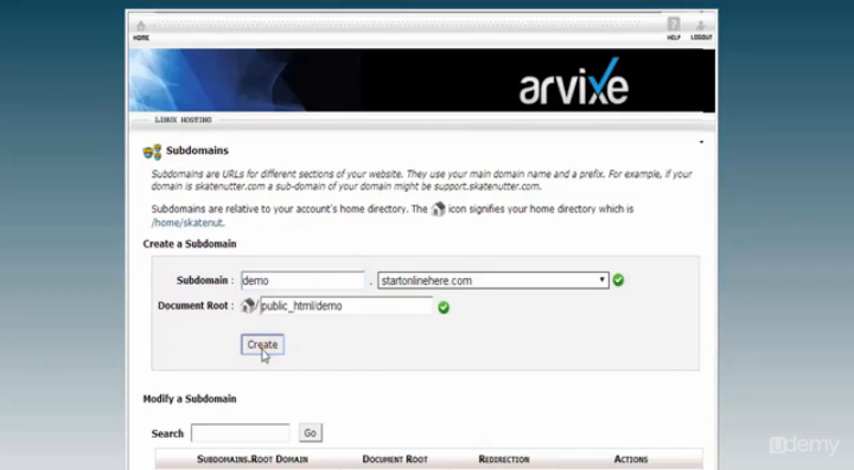
click(260, 344)
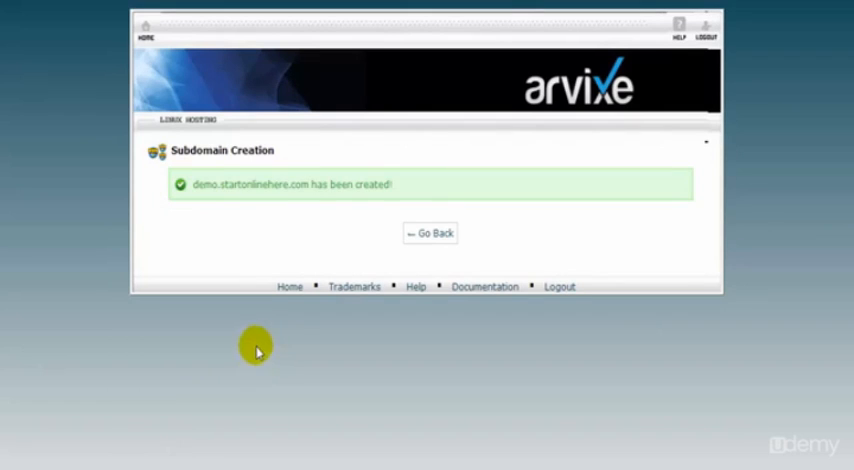
mouse_move(210, 196)
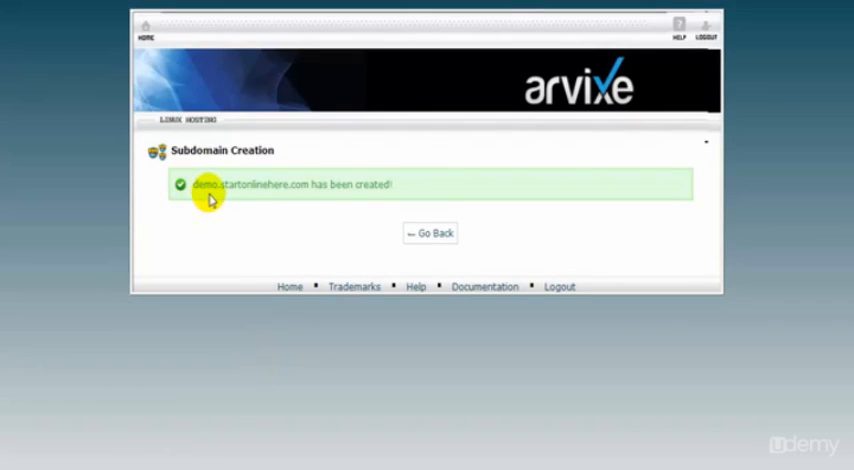
mouse_move(332, 204)
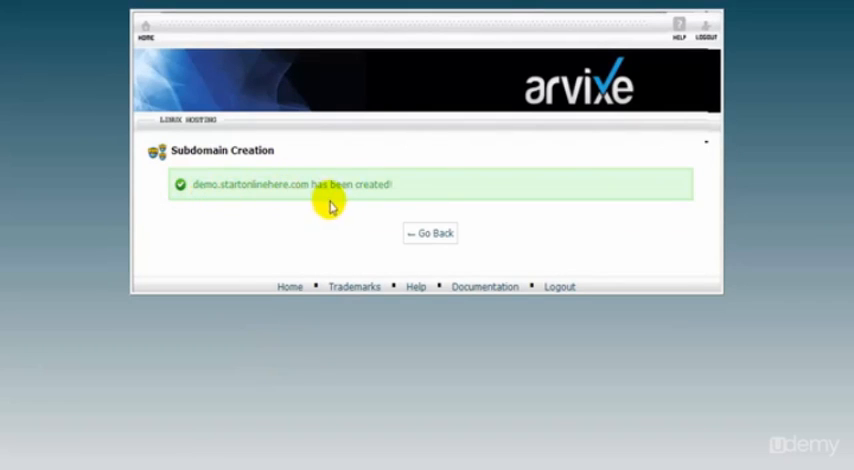
mouse_move(432, 236)
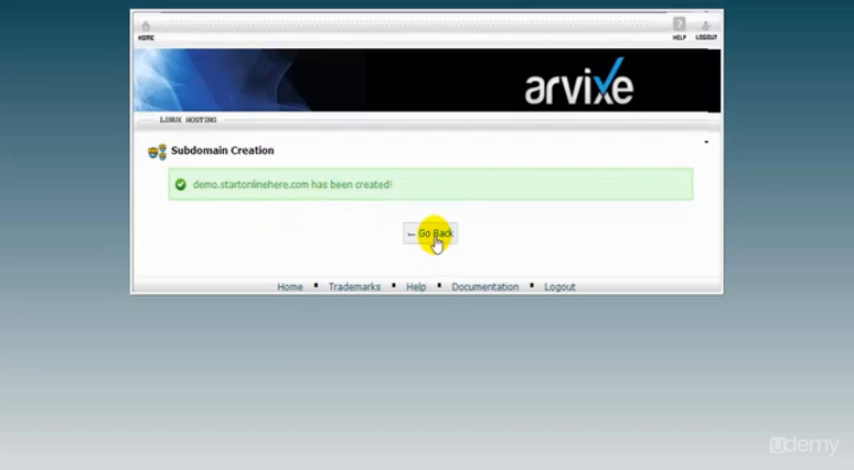
Step: Return to the Subdomains page and select the new demo entry in the list
click(430, 234)
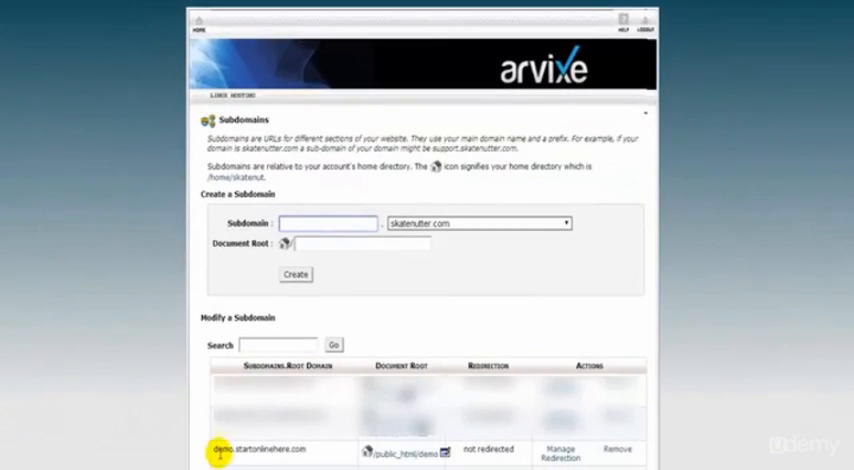
double_click(256, 450)
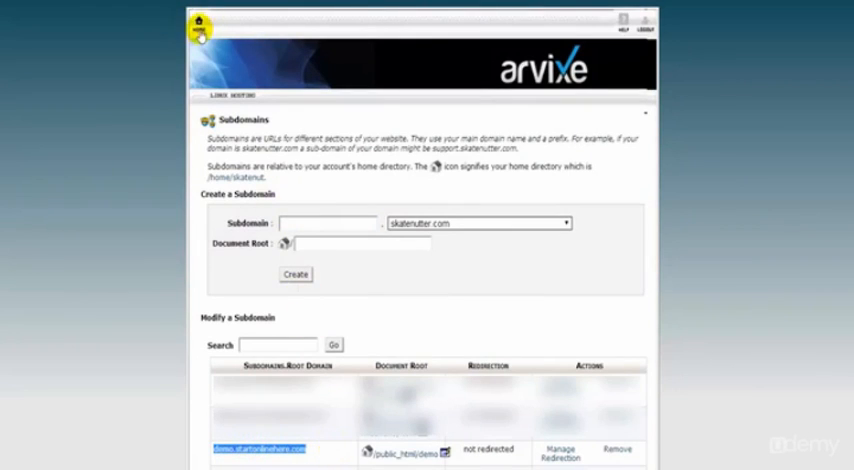
Step: From cPanel home, go to OpenCart in the Softaculous Apps Installer
click(200, 22)
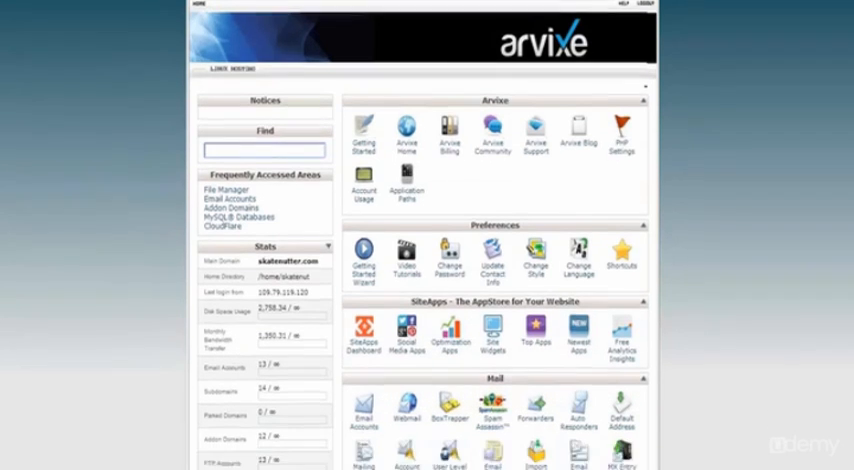
scroll(down, 3)
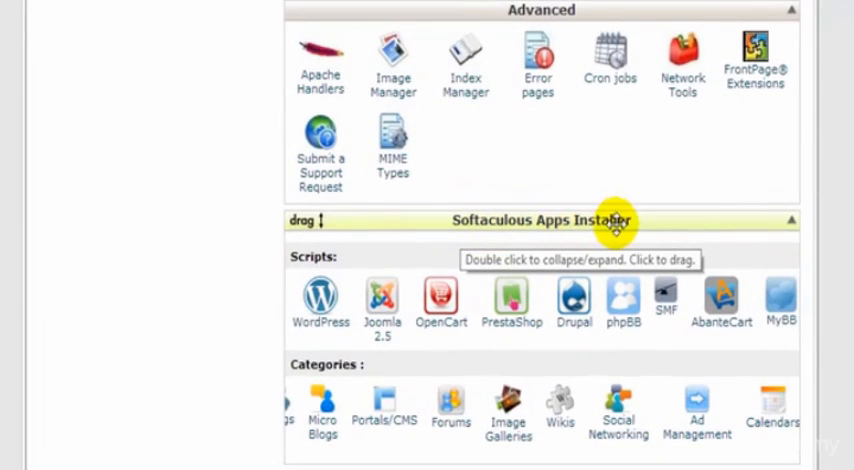
click(440, 296)
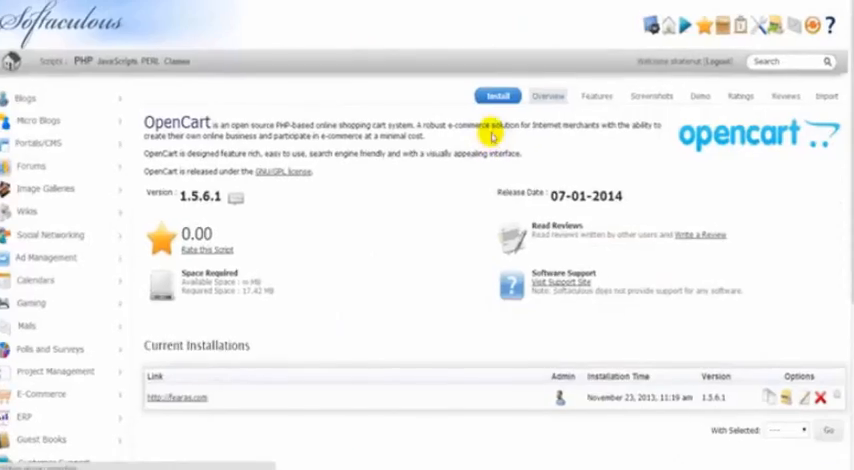
Step: Fill the install form: demo.startonlinehere.com, database demo, store name Demo Store, admin password and email
click(496, 96)
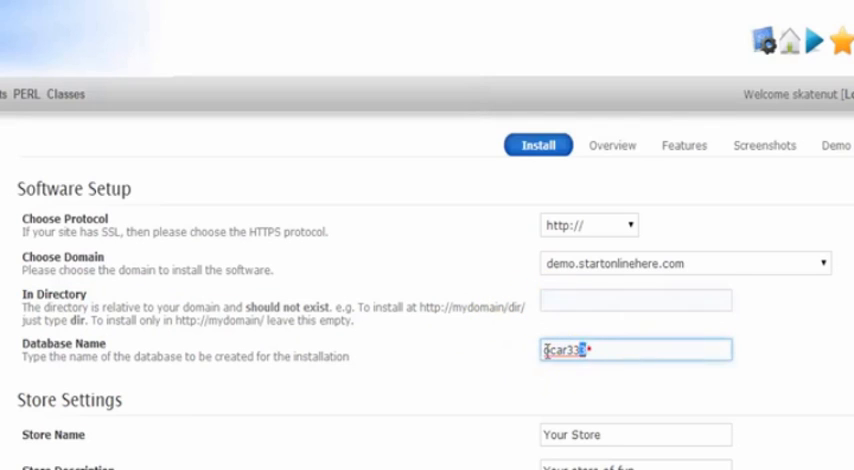
text(demo)
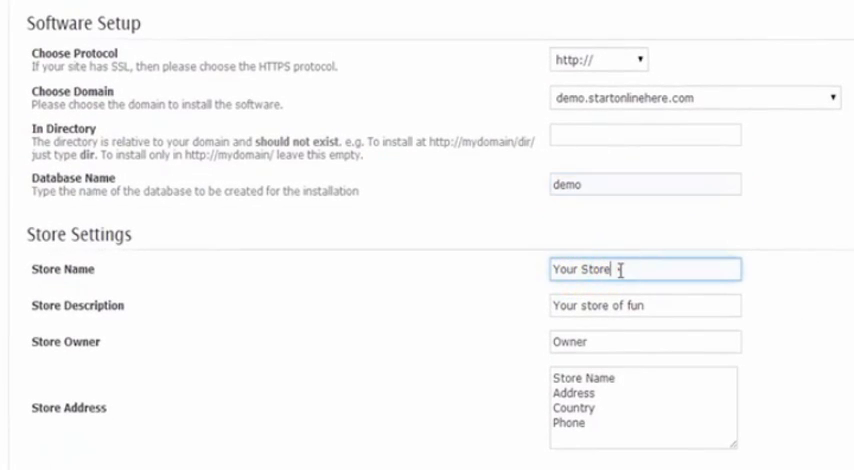
double_click(584, 270)
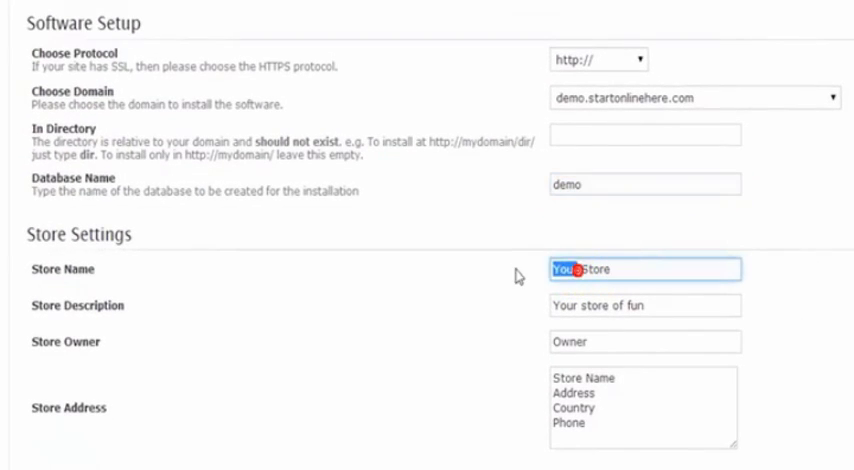
text(Demo Store)
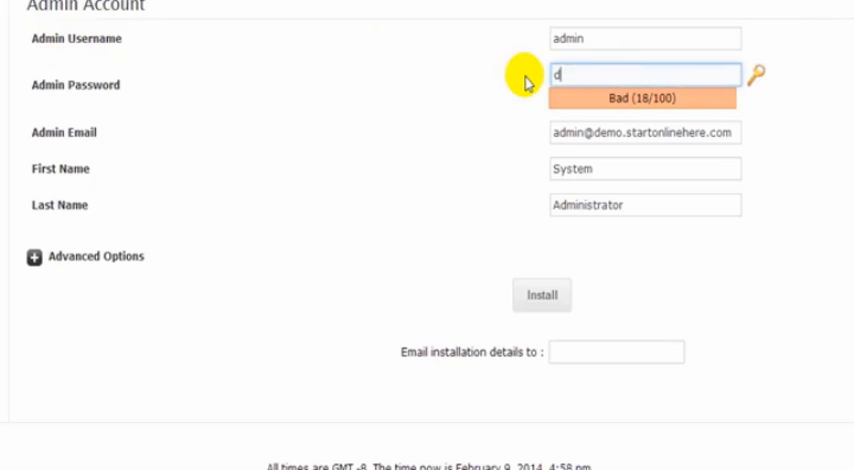
text(emo)
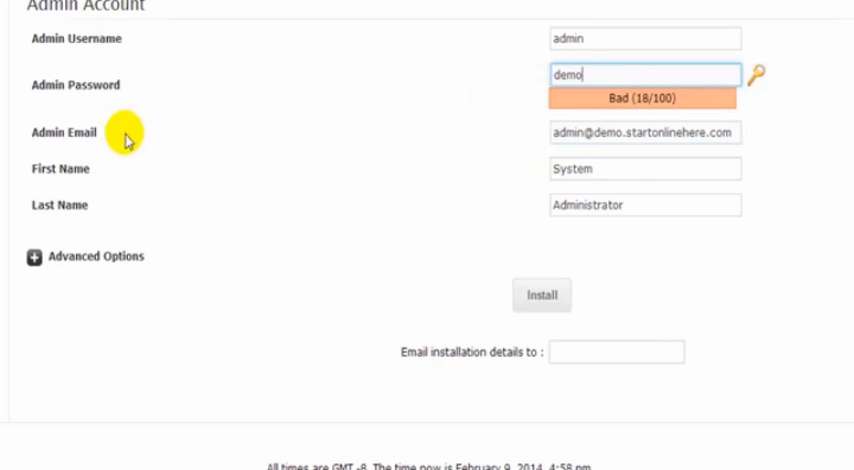
click(644, 132)
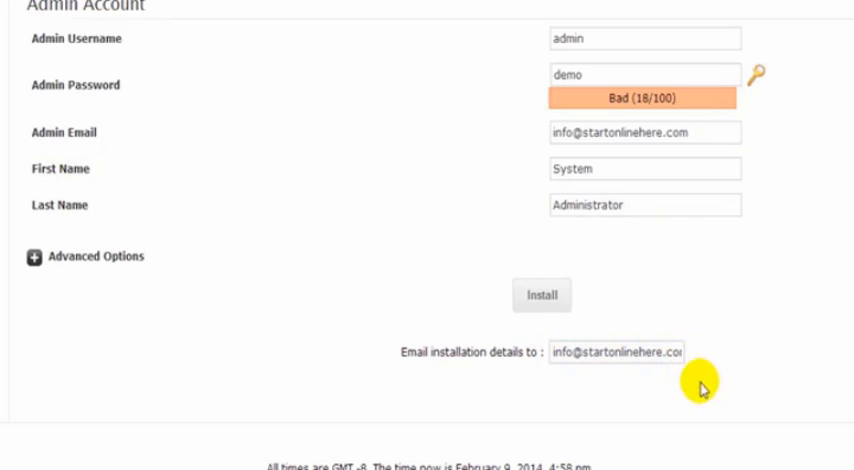
mouse_move(544, 392)
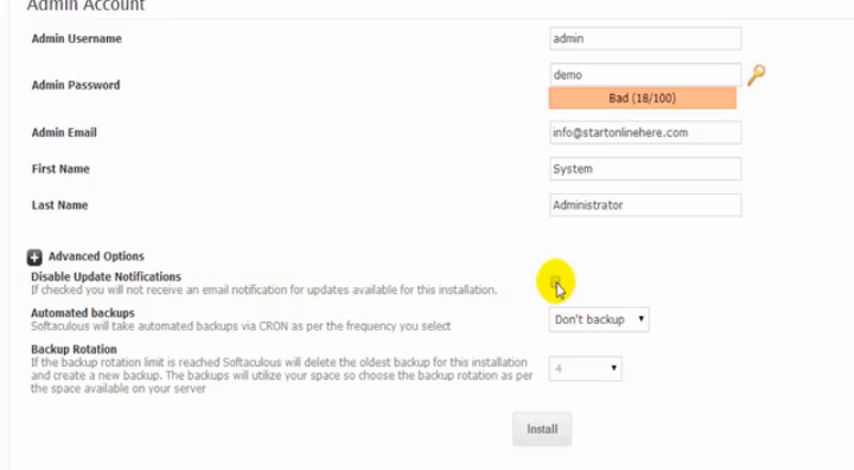
Step: Run the OpenCart installation and reach the Congratulations page with store and admin URLs
click(556, 288)
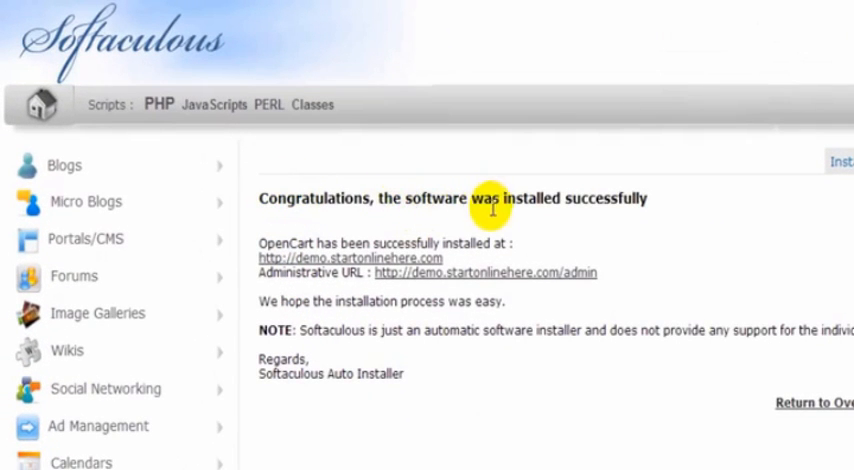
mouse_move(272, 268)
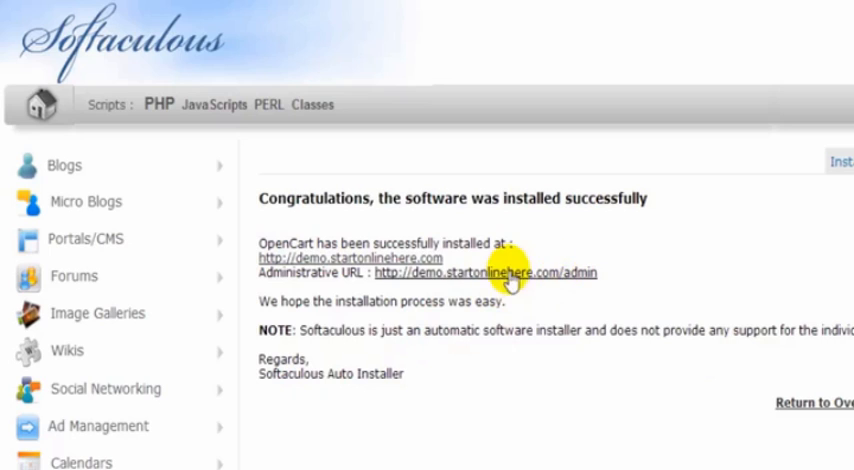
Step: Sign in to the new store's admin as 'admin' and view the demo storefront with featured products
click(482, 272)
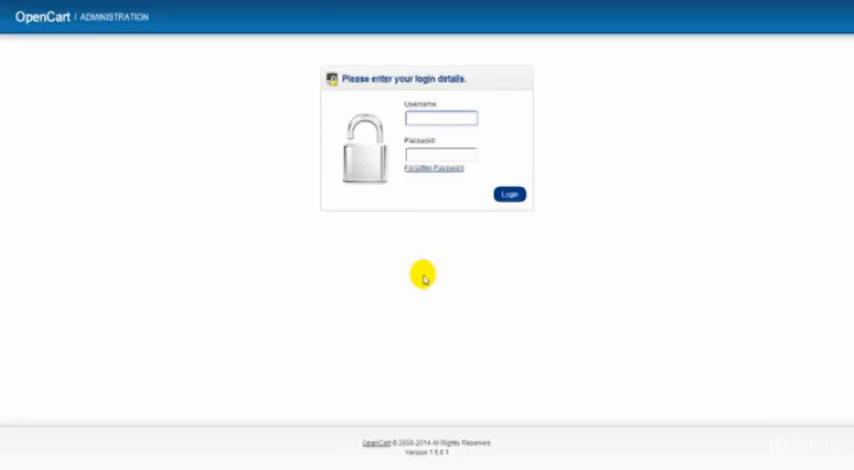
text(admin)
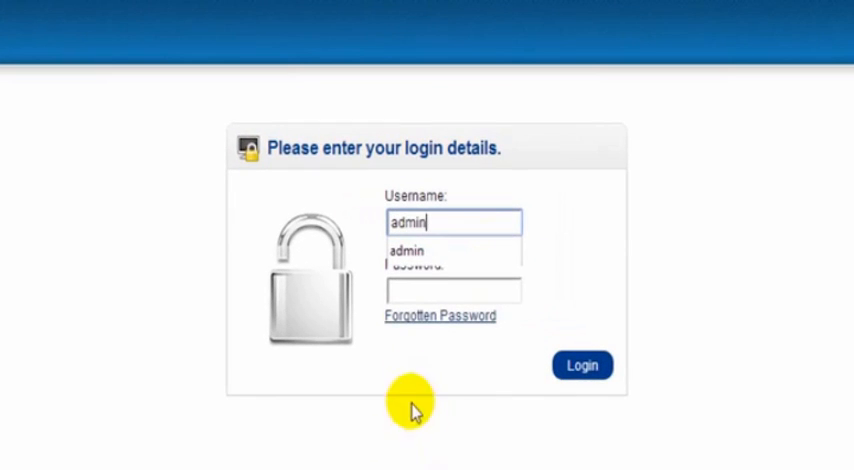
click(452, 292)
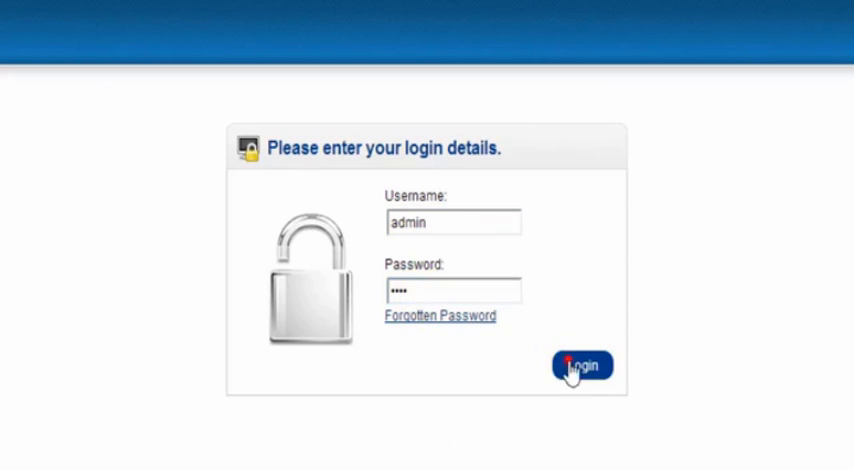
click(580, 364)
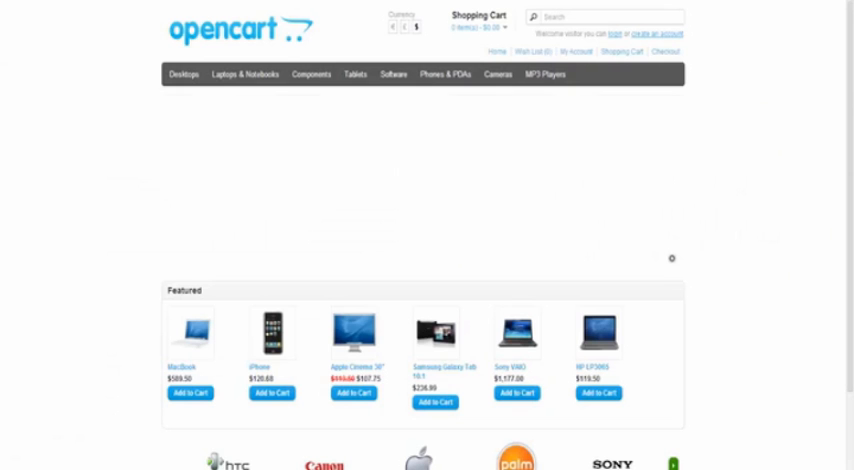
mouse_move(760, 100)
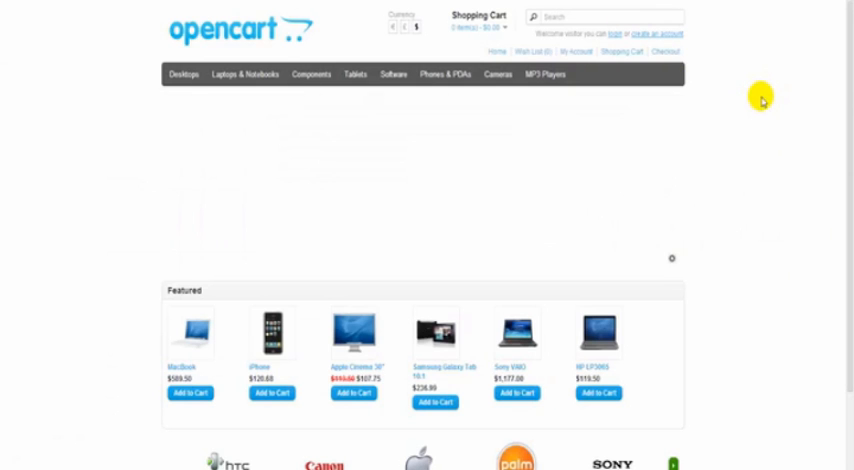